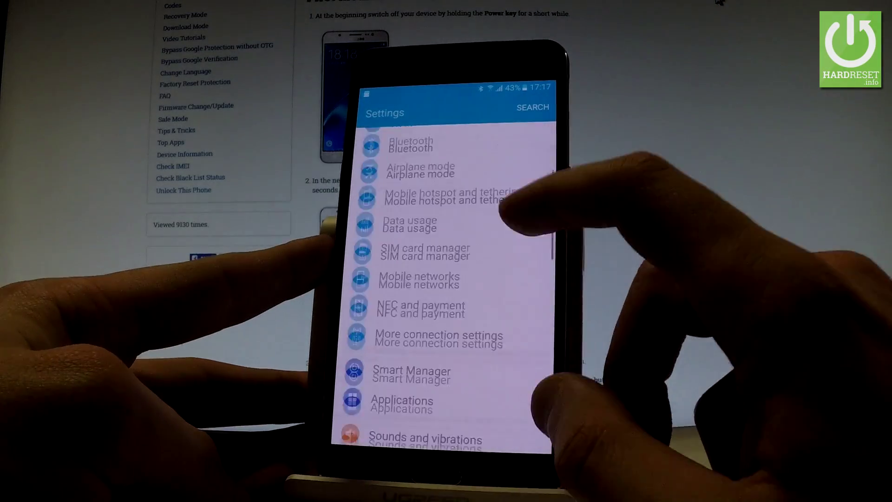
Confirm Reset settings in Backup and reset so the phone restarts with default settings.
scroll("down", 3)
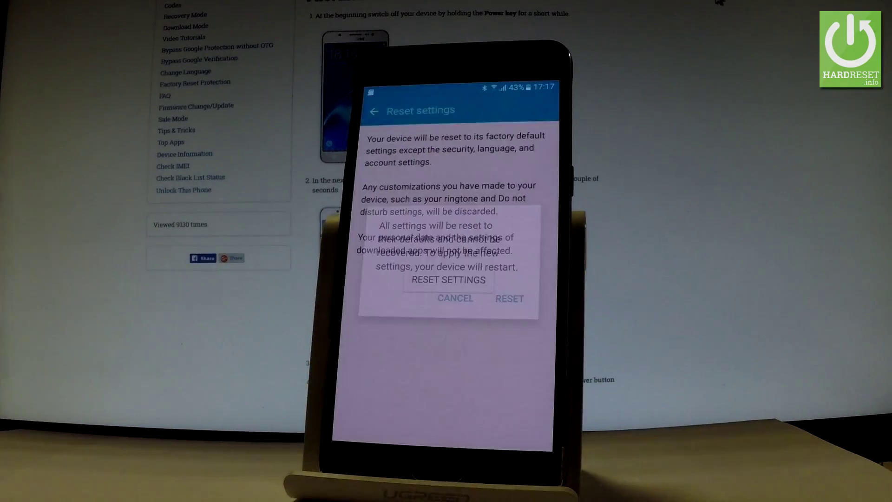
left_click(509, 298)
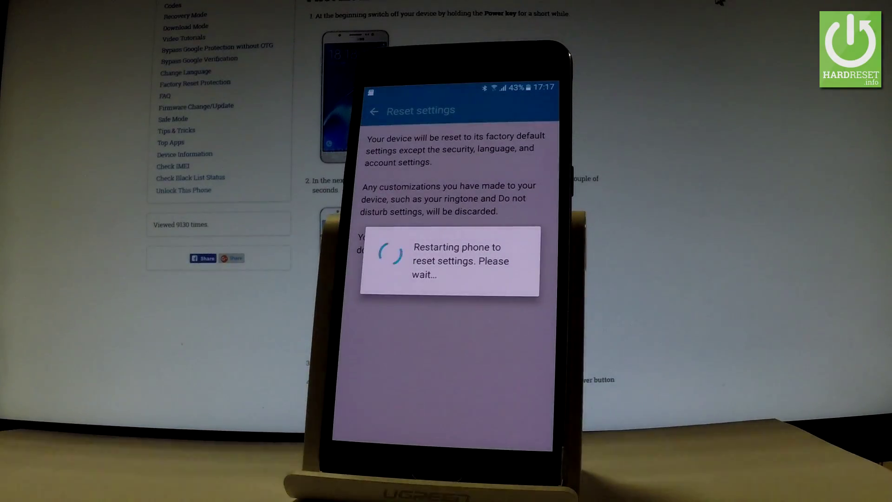